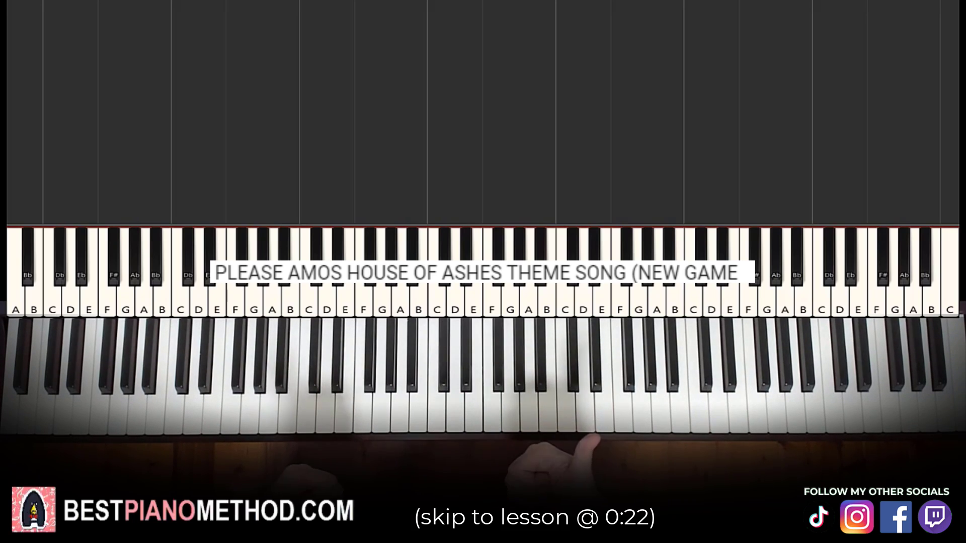
pyautogui.write('Can I suggest you to make a piano tutorial on SONG by ARTIST? THANKS AMOSDOLL!')
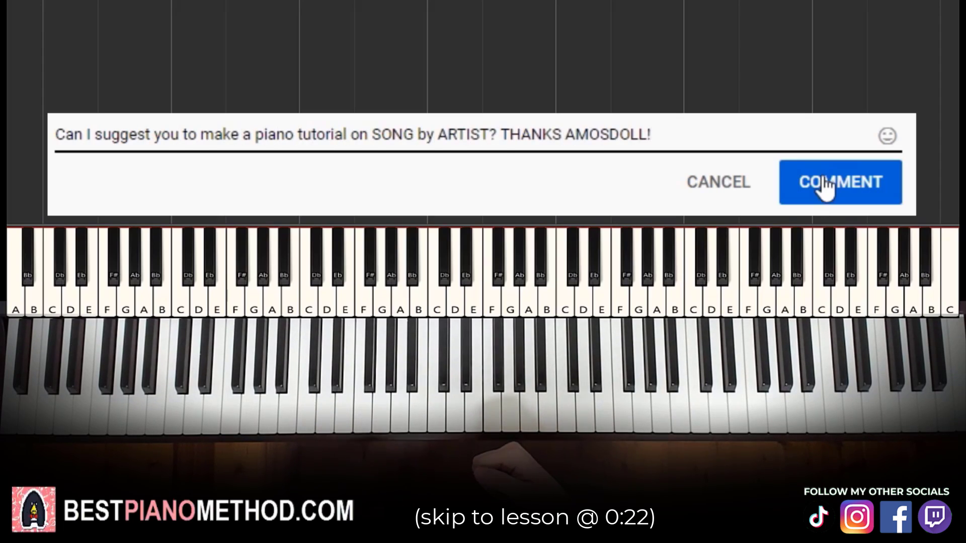
pyautogui.click(839, 182)
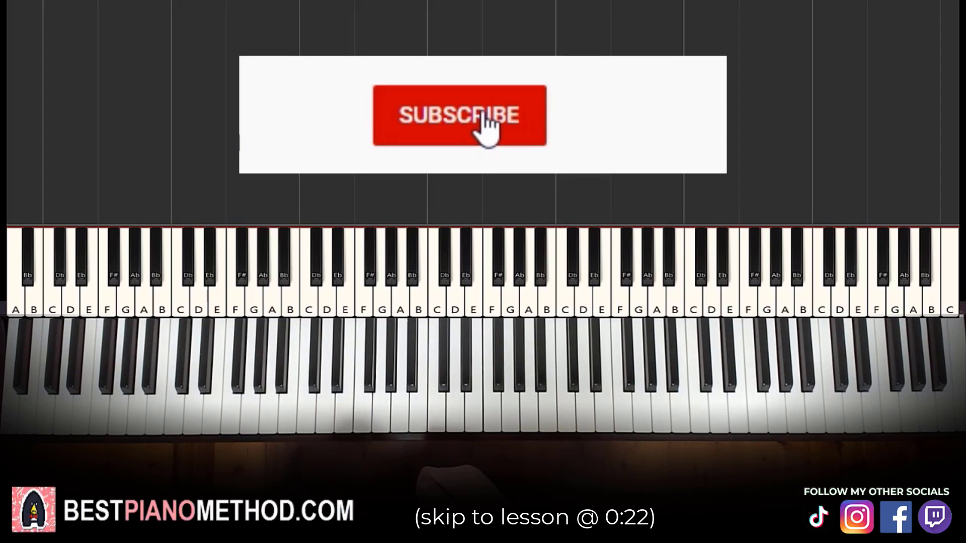
pyautogui.click(458, 114)
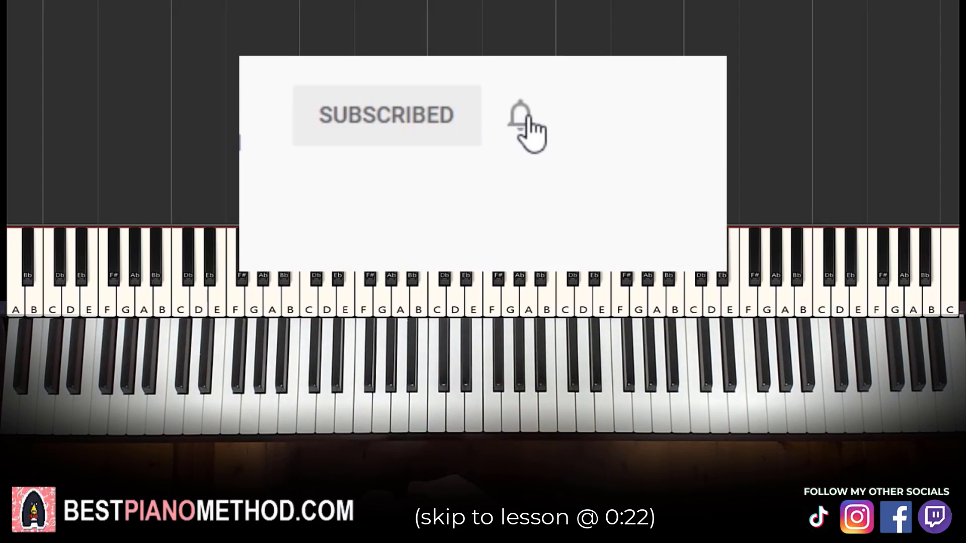